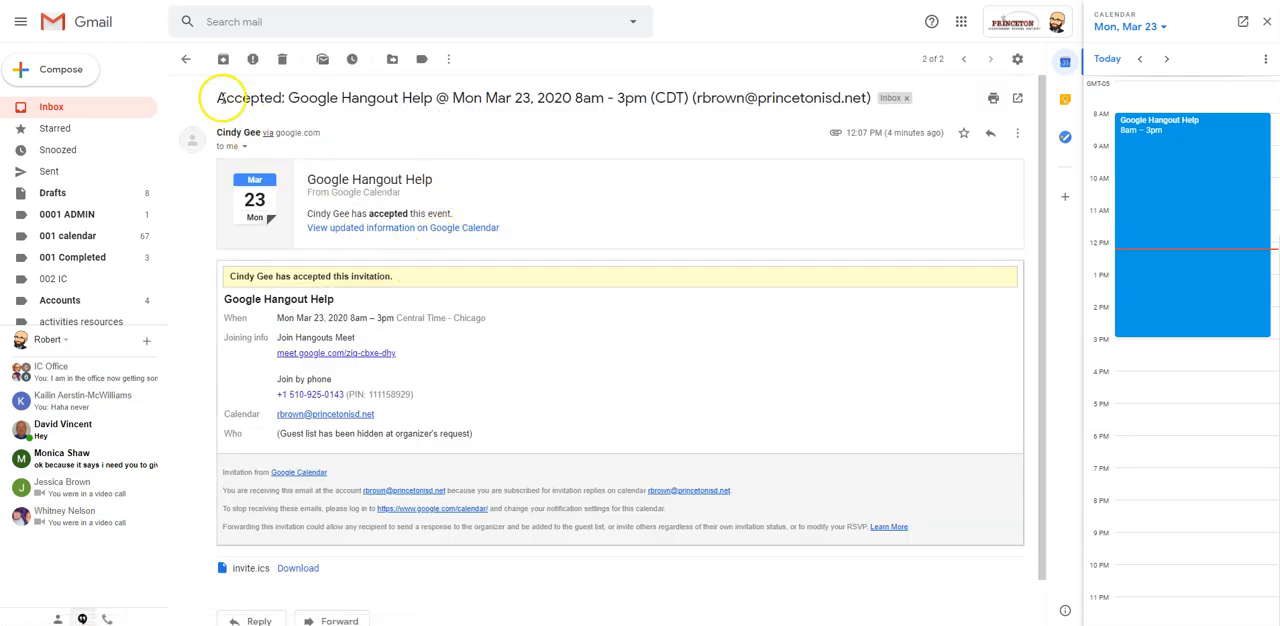
Step: Select 'Accepted: Google Hangout Help' in the acceptance email's subject line
double_click(248, 98)
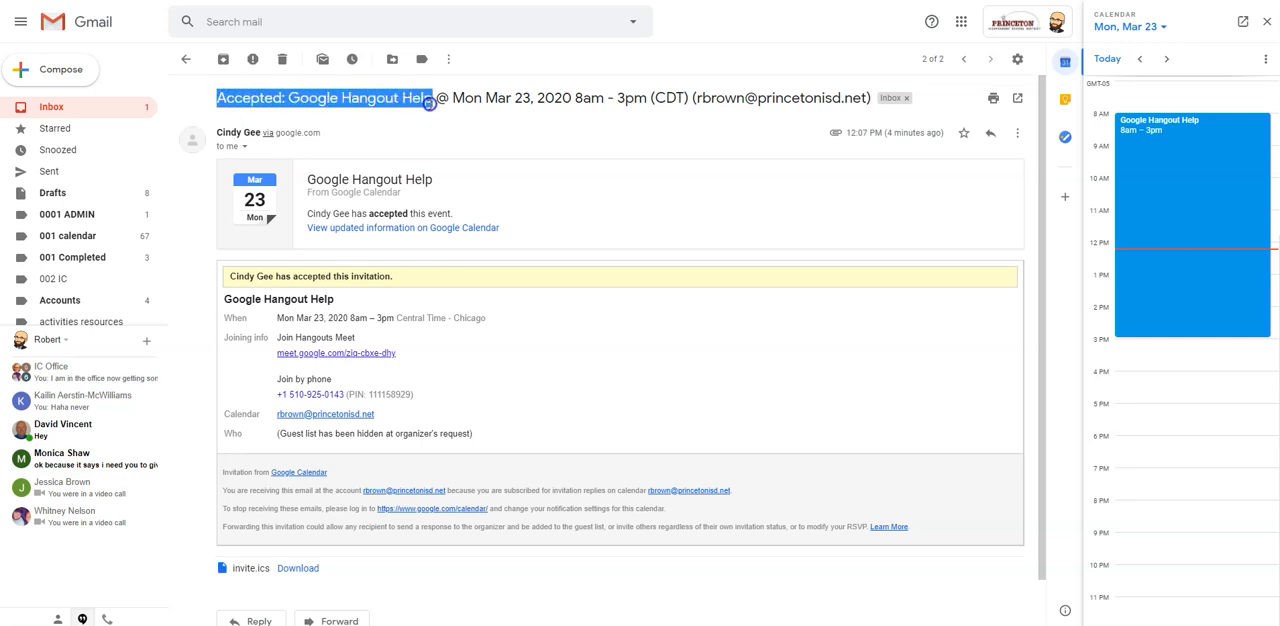
mouse_move(435, 155)
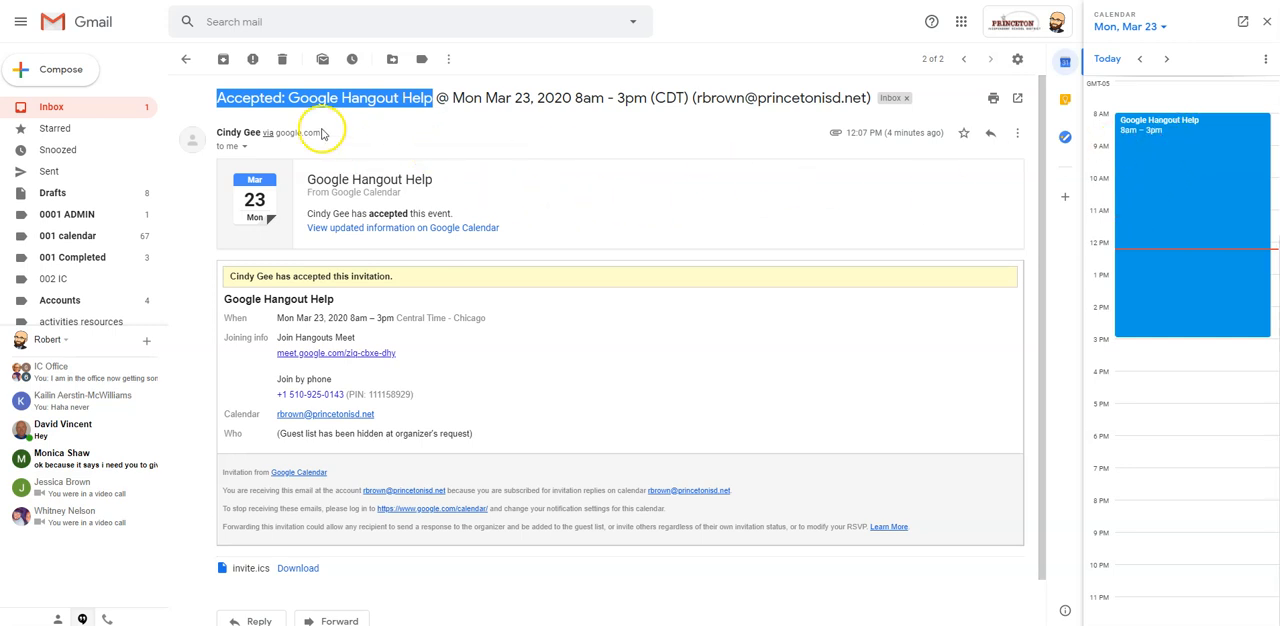
mouse_move(185, 59)
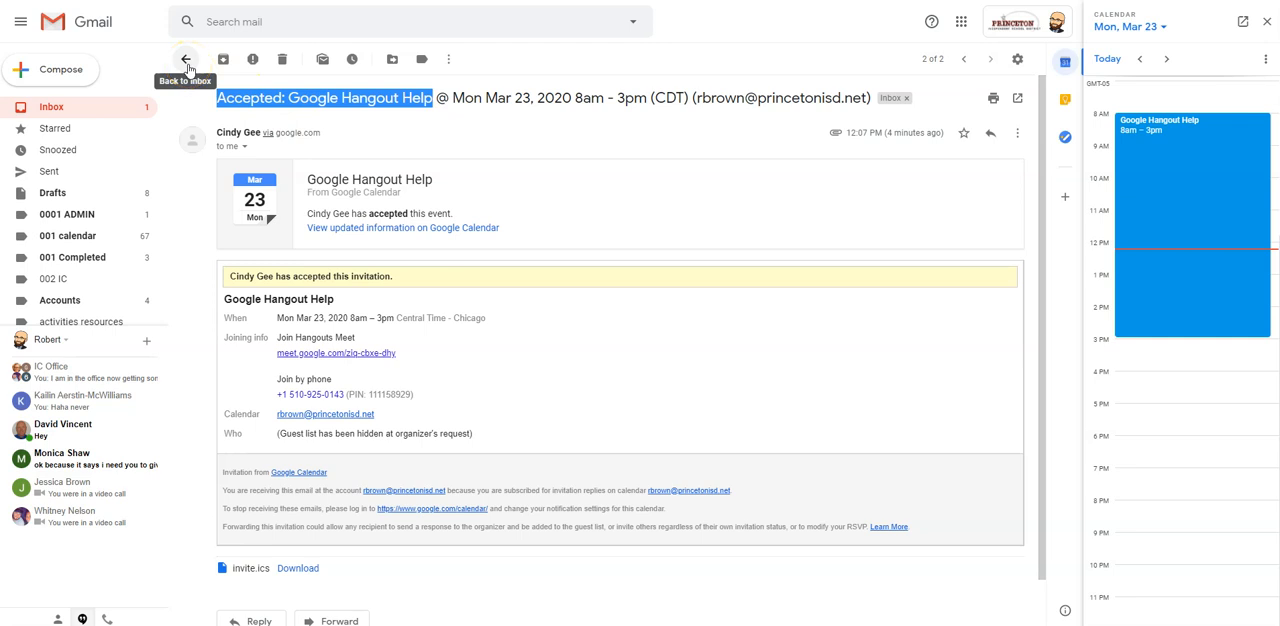
Step: Return to the inbox and open Settings at the Filters and Blocked Addresses tab
click(186, 59)
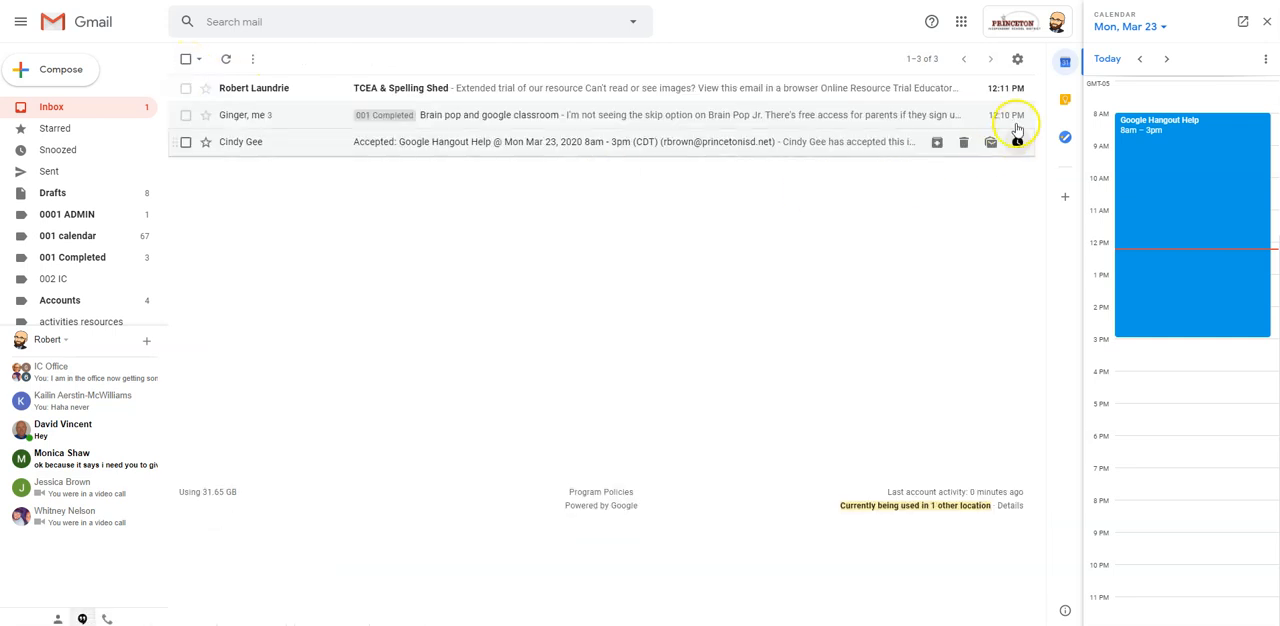
click(1017, 58)
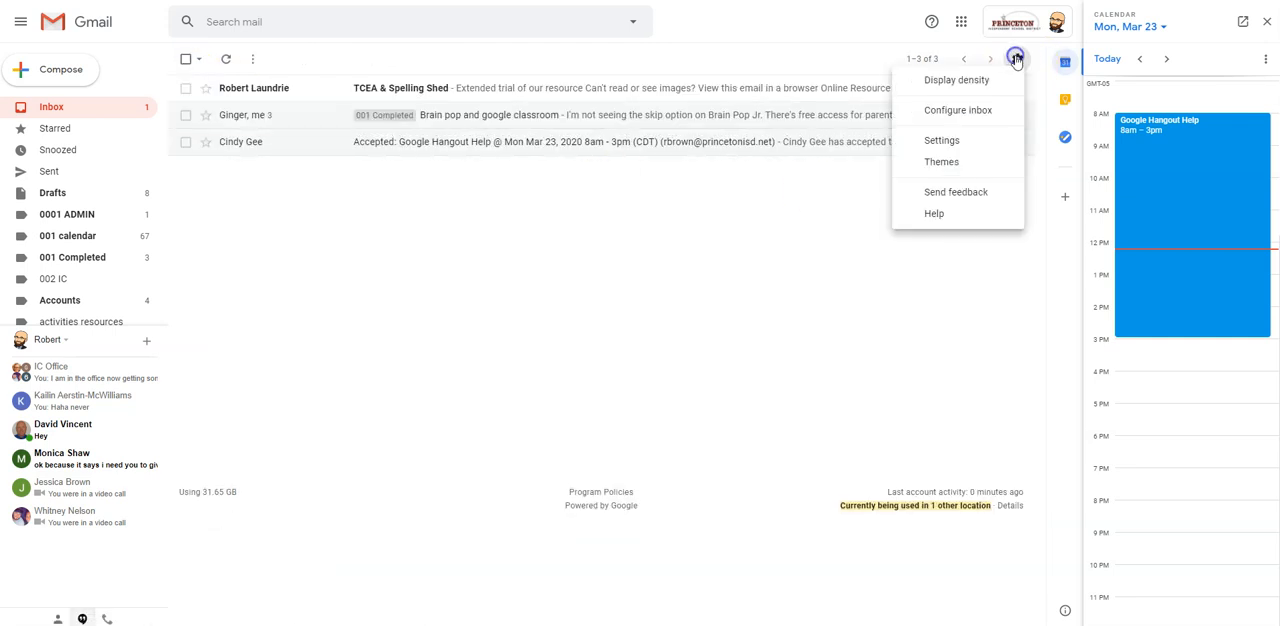
click(941, 140)
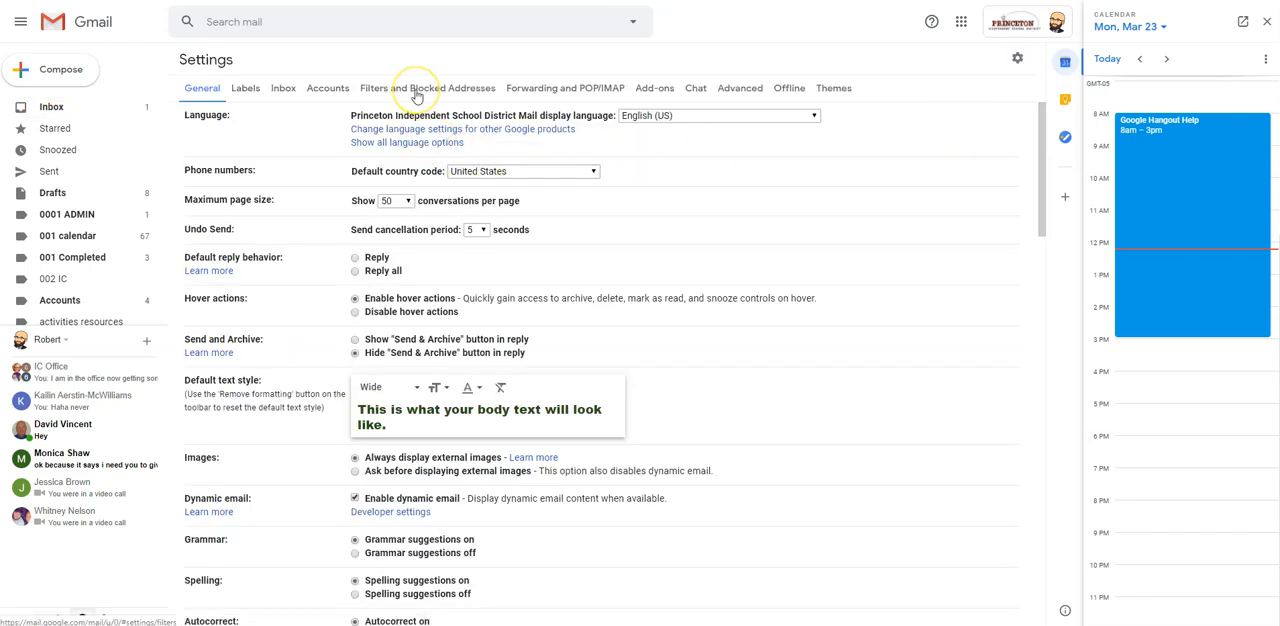
click(427, 88)
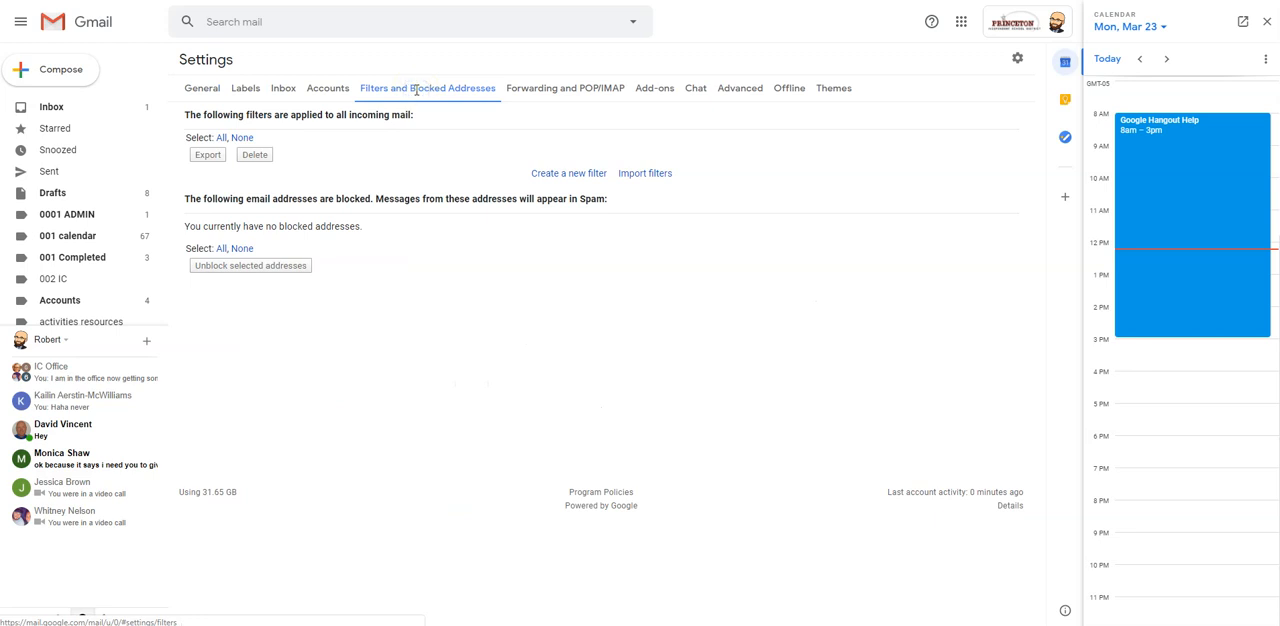
mouse_move(547, 186)
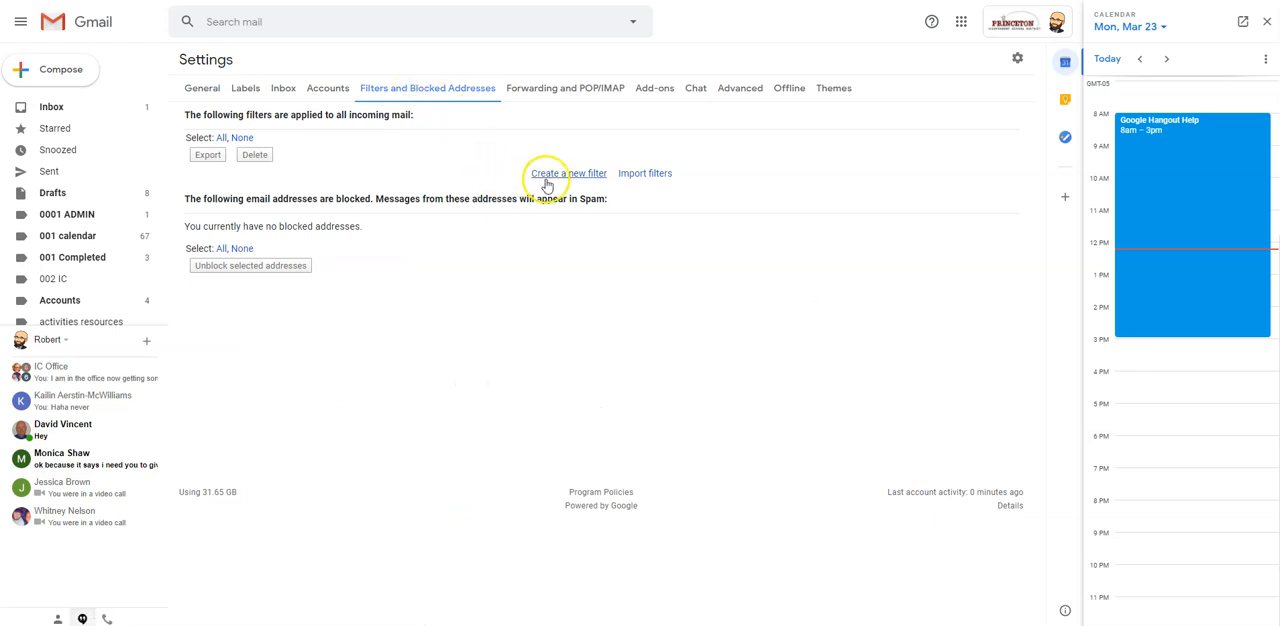
Step: Create a new filter with Subject 'Accepted: Google Hangout Help'
click(567, 173)
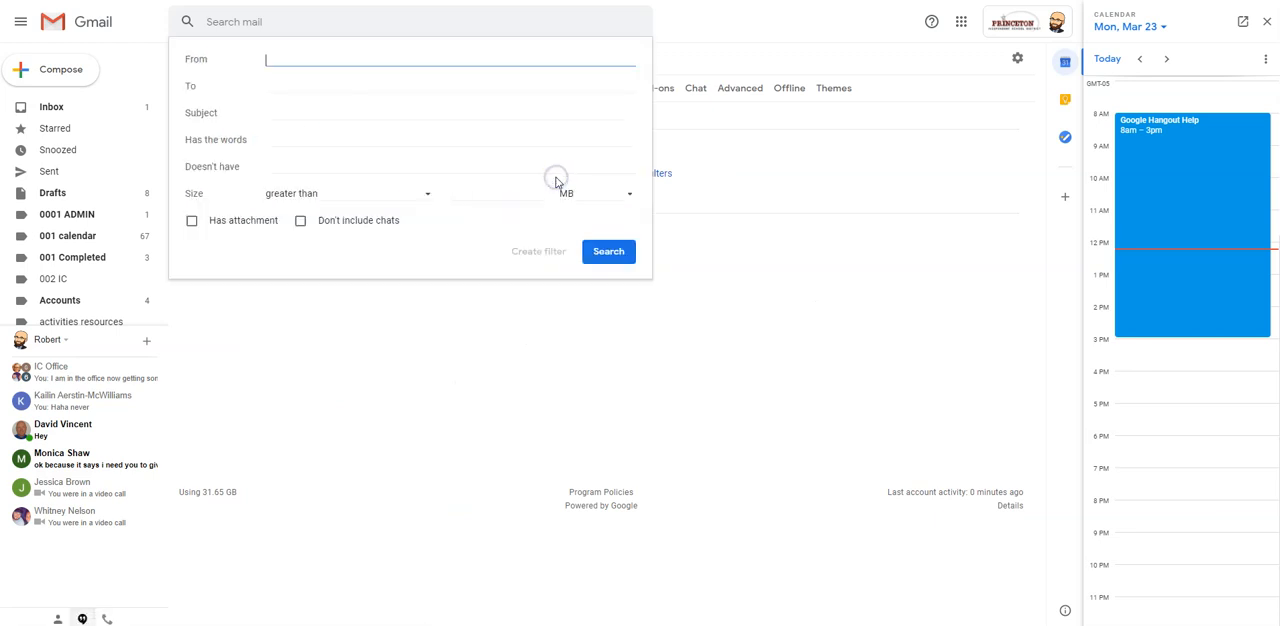
click(450, 112)
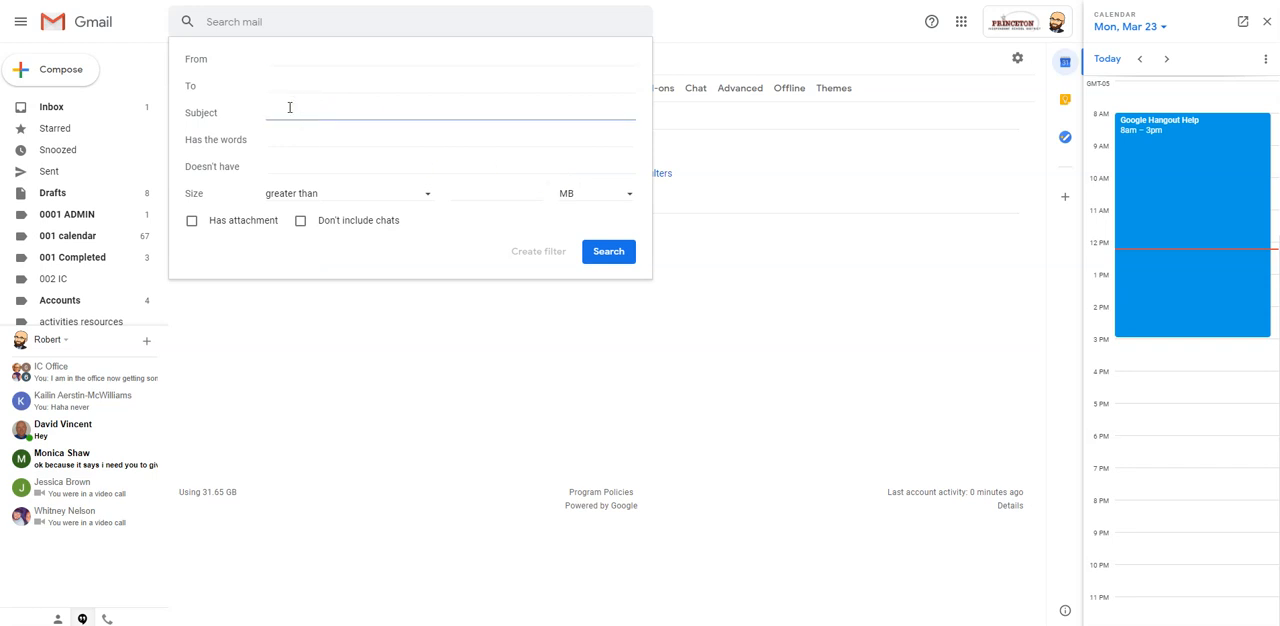
text(Accepted: Google Hangout Help)
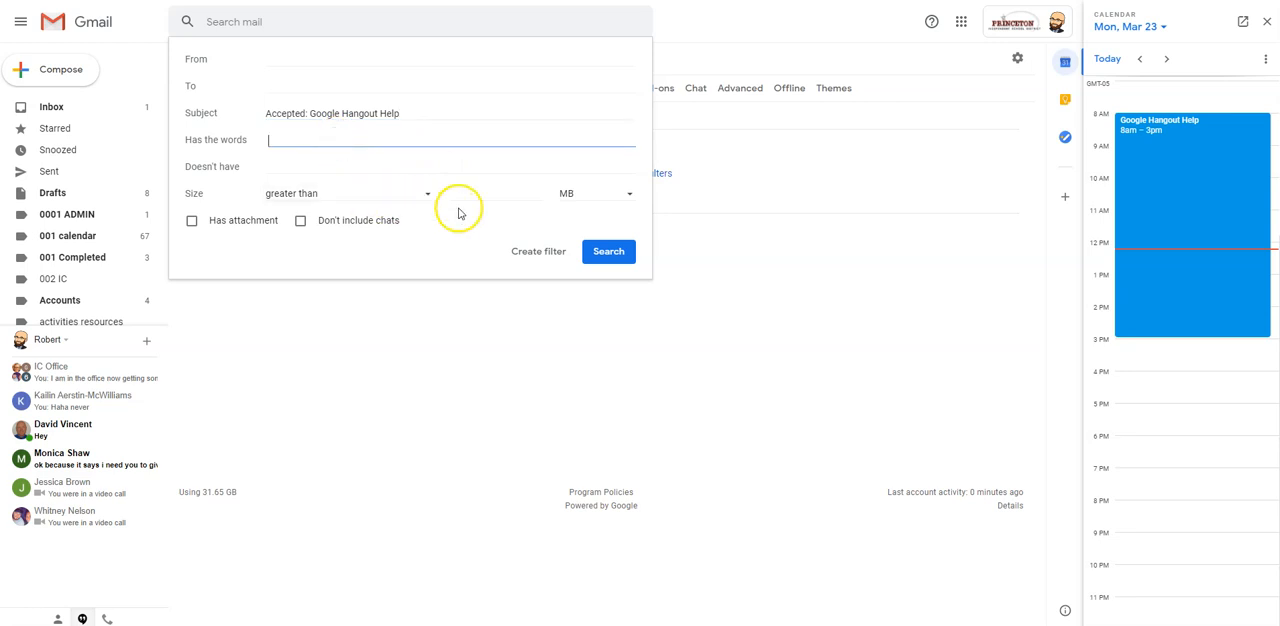
mouse_move(608, 251)
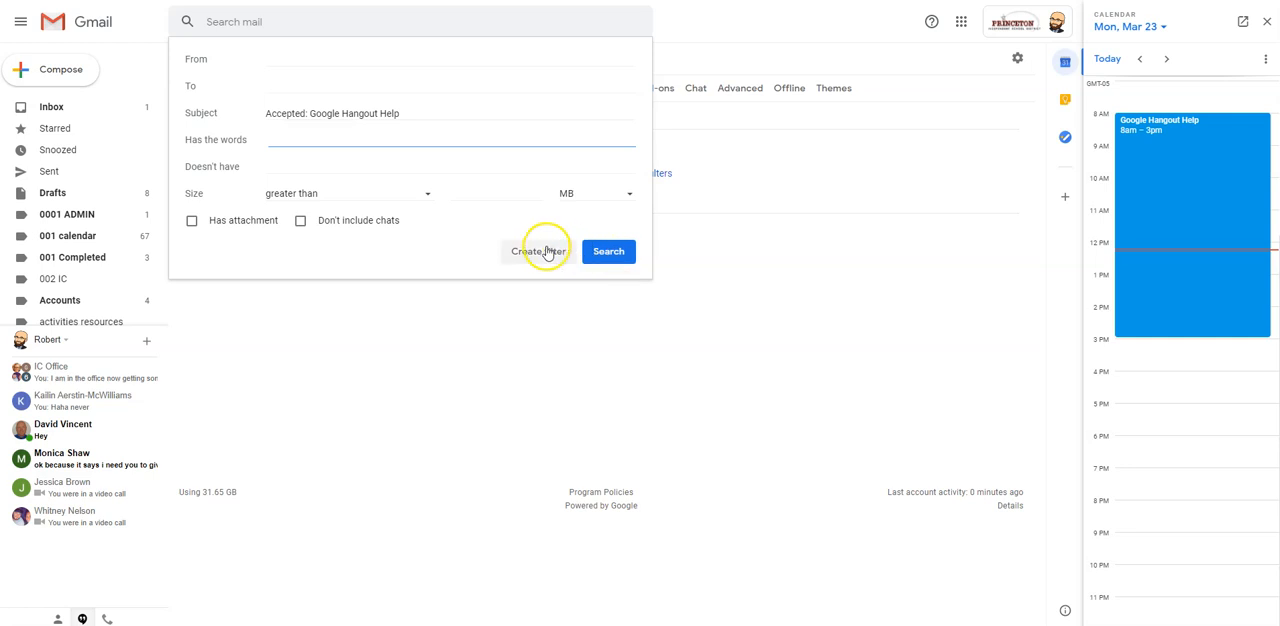
Step: Tick 'Mark as read' and 'Skip the Inbox (Archive it)' as filter actions
click(538, 251)
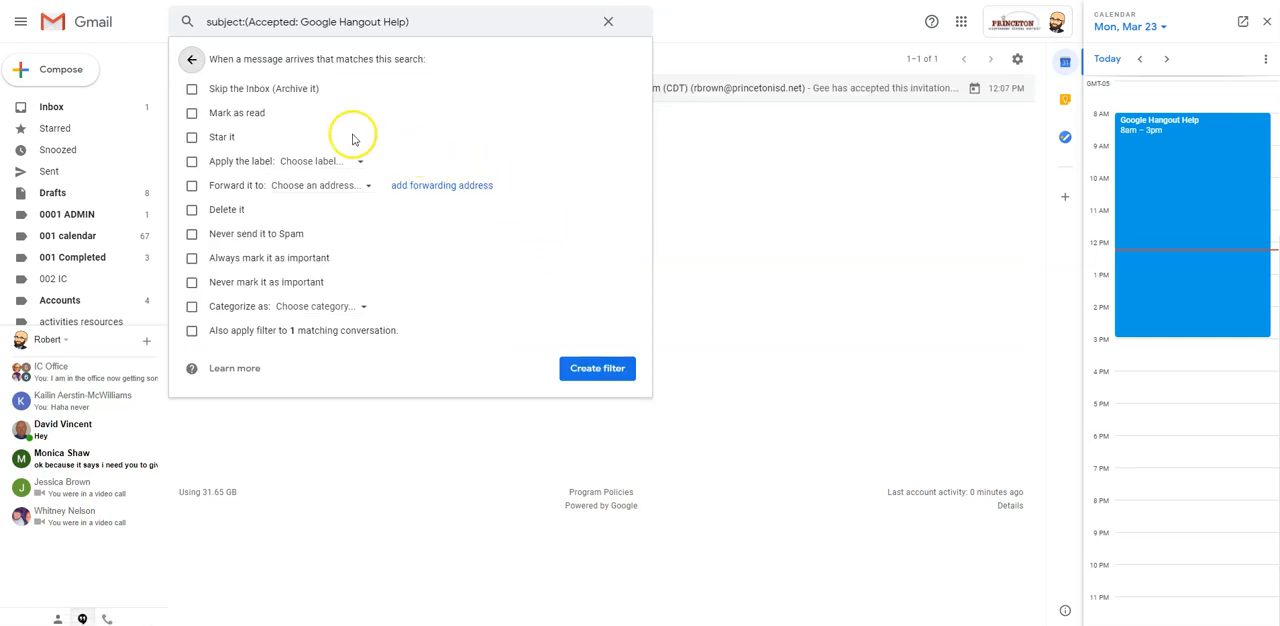
click(191, 112)
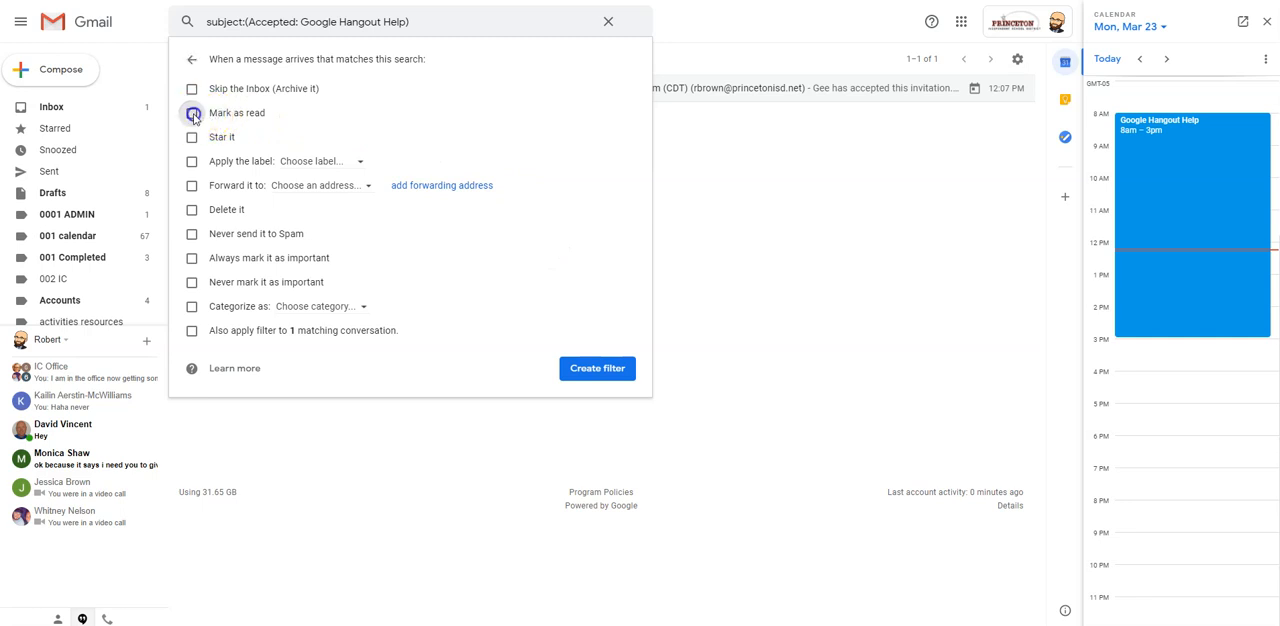
click(191, 112)
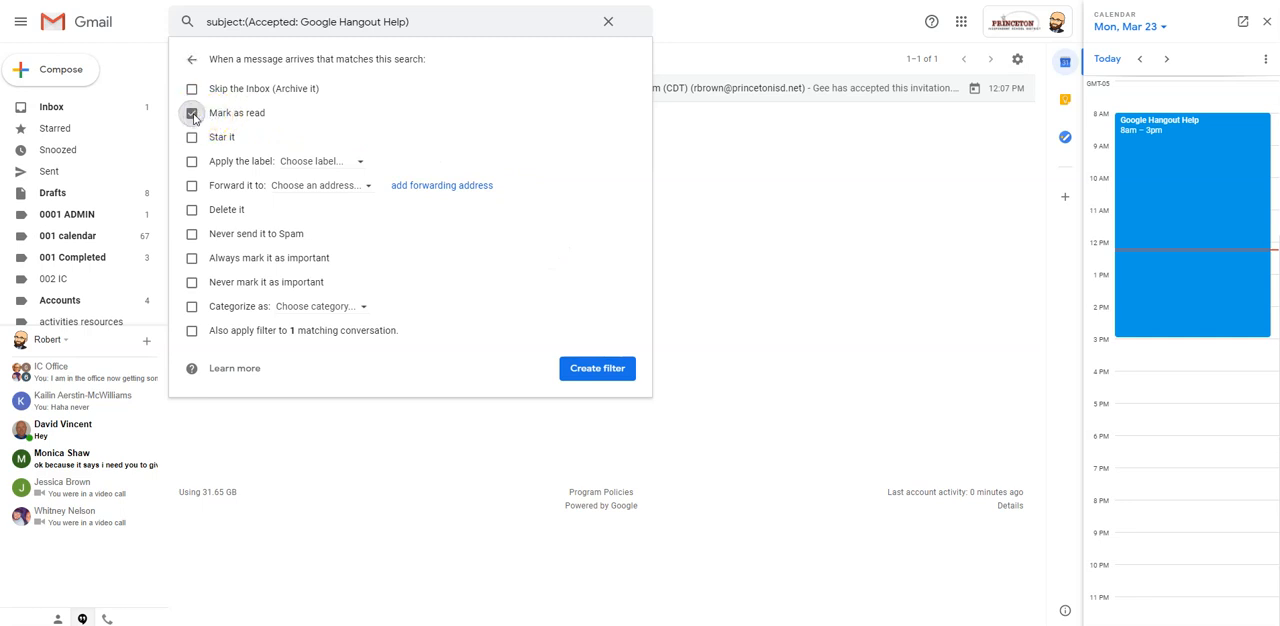
click(191, 112)
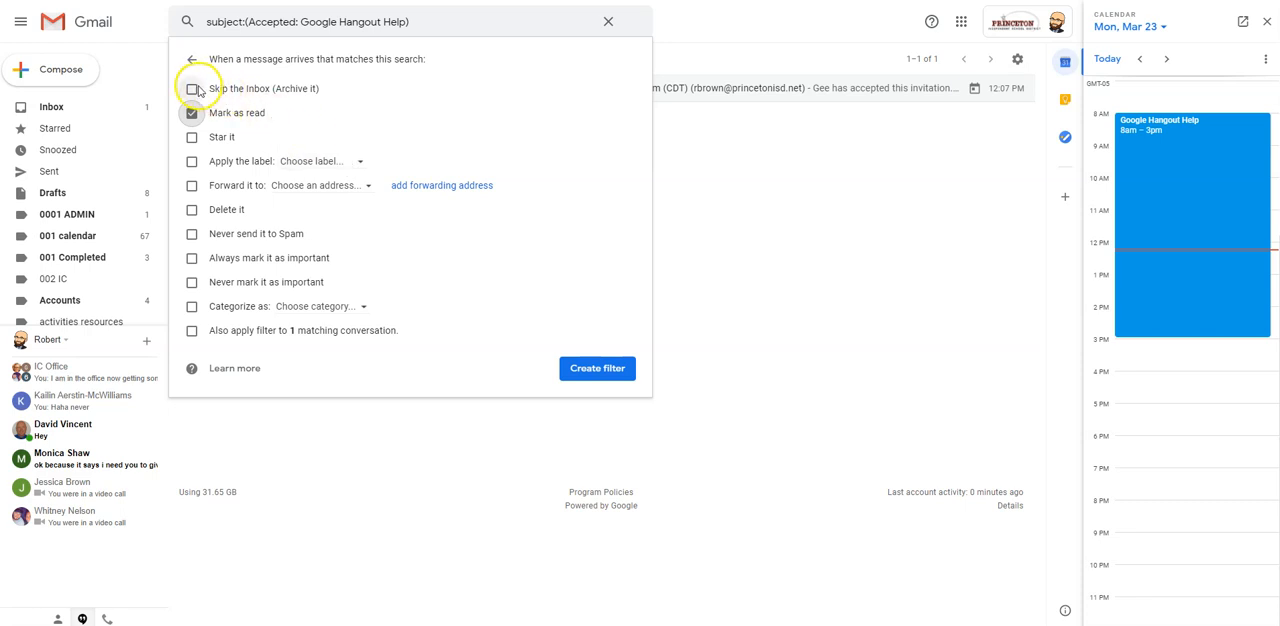
click(191, 88)
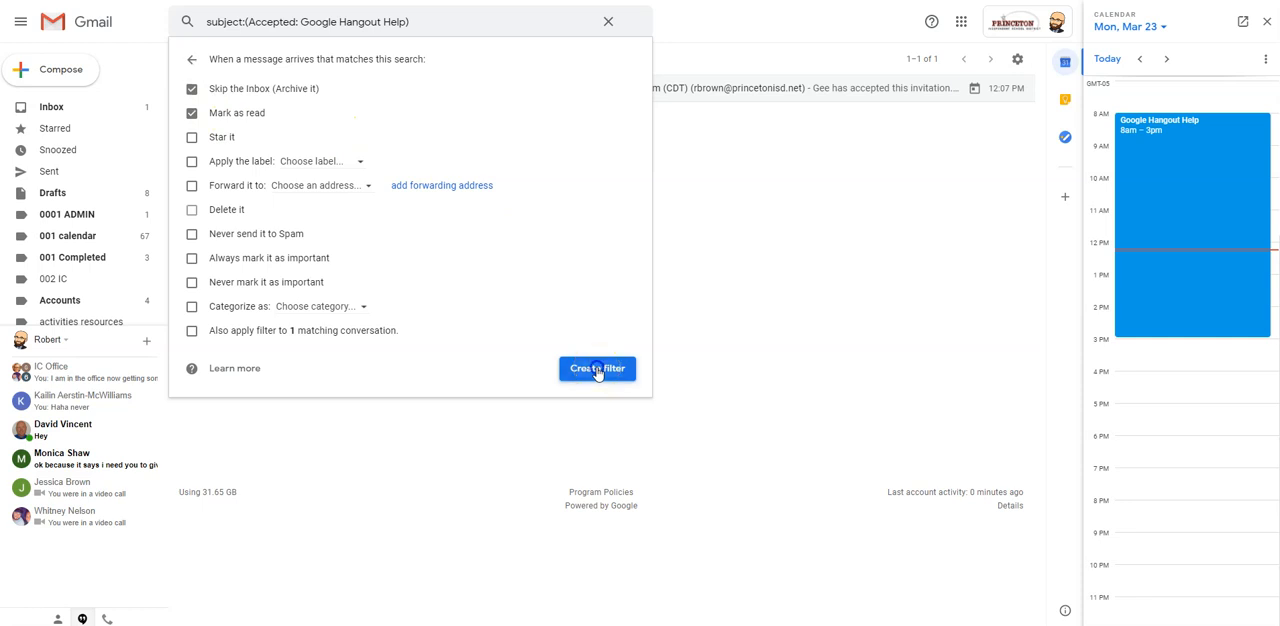
Step: Save the filter with the Create filter button
click(597, 368)
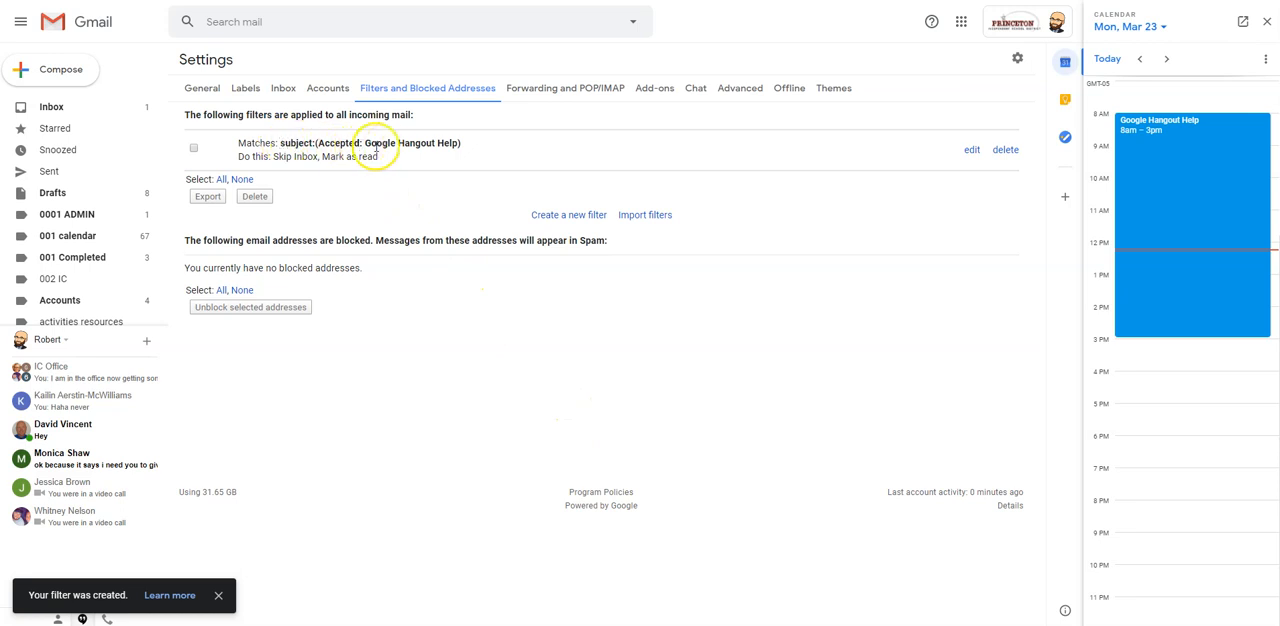
mouse_move(682, 167)
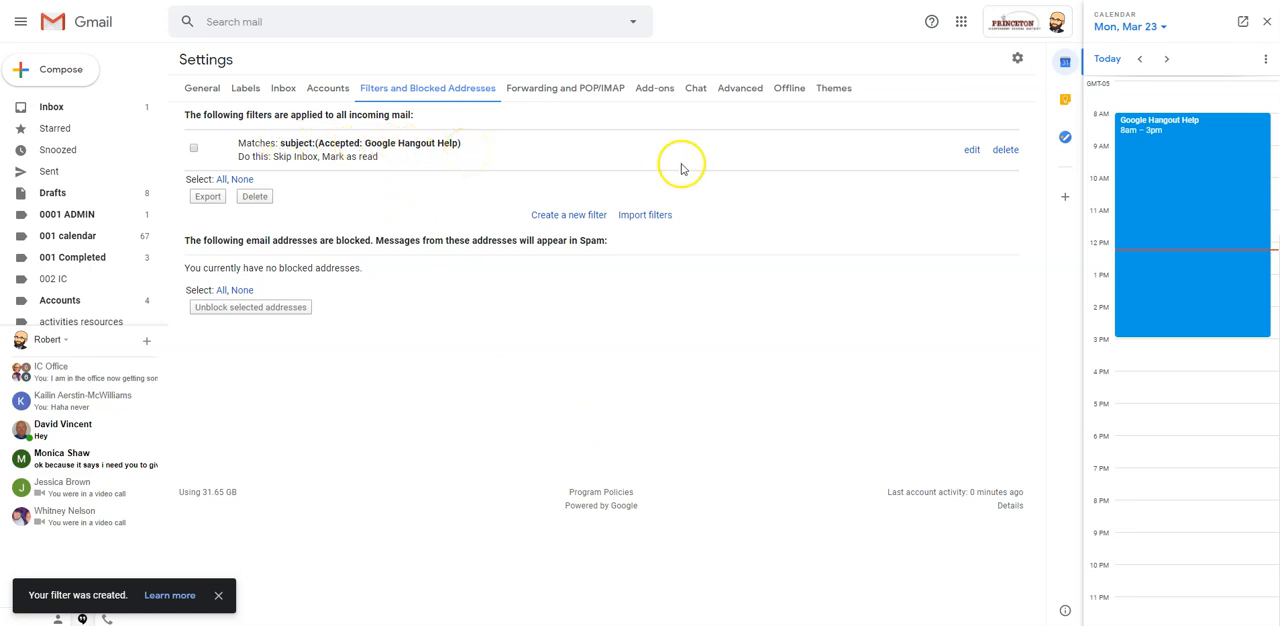
mouse_move(729, 250)
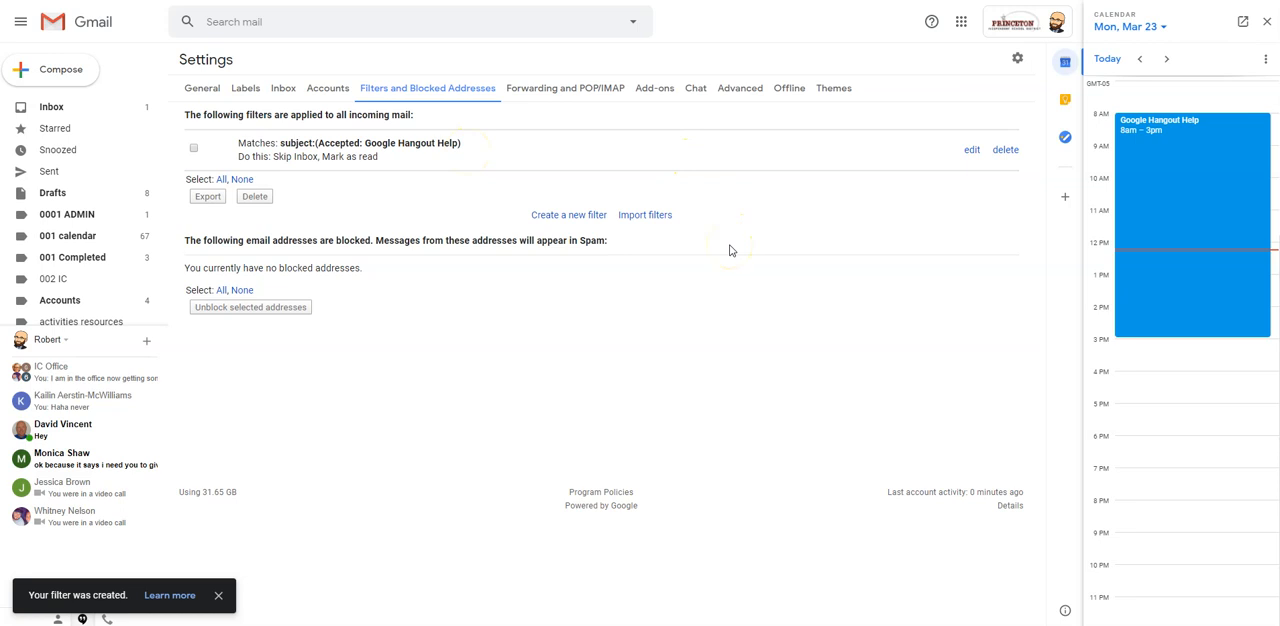